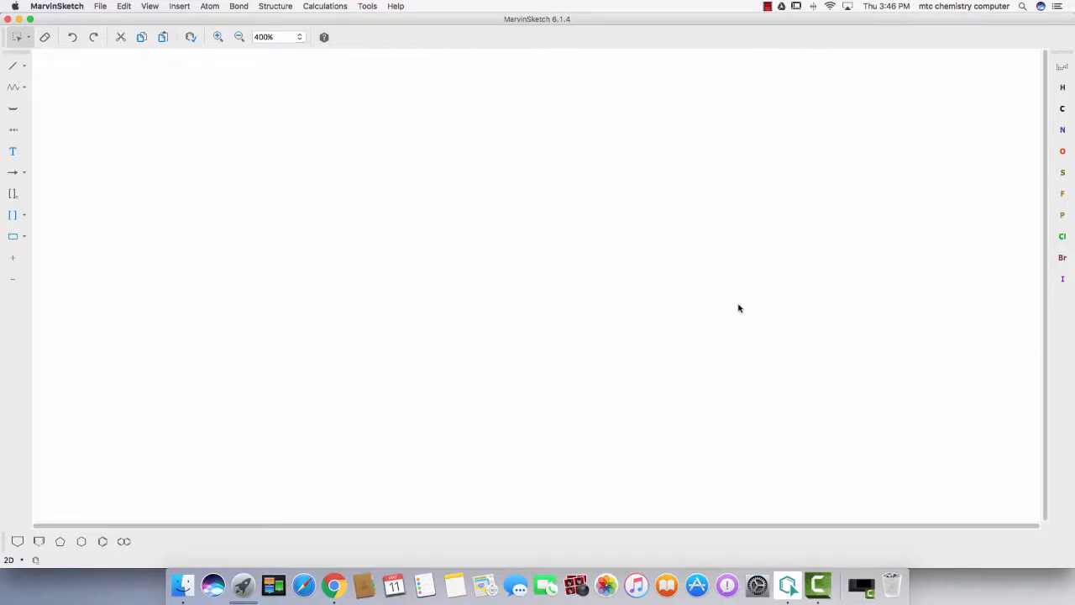
mouse_move(490, 223)
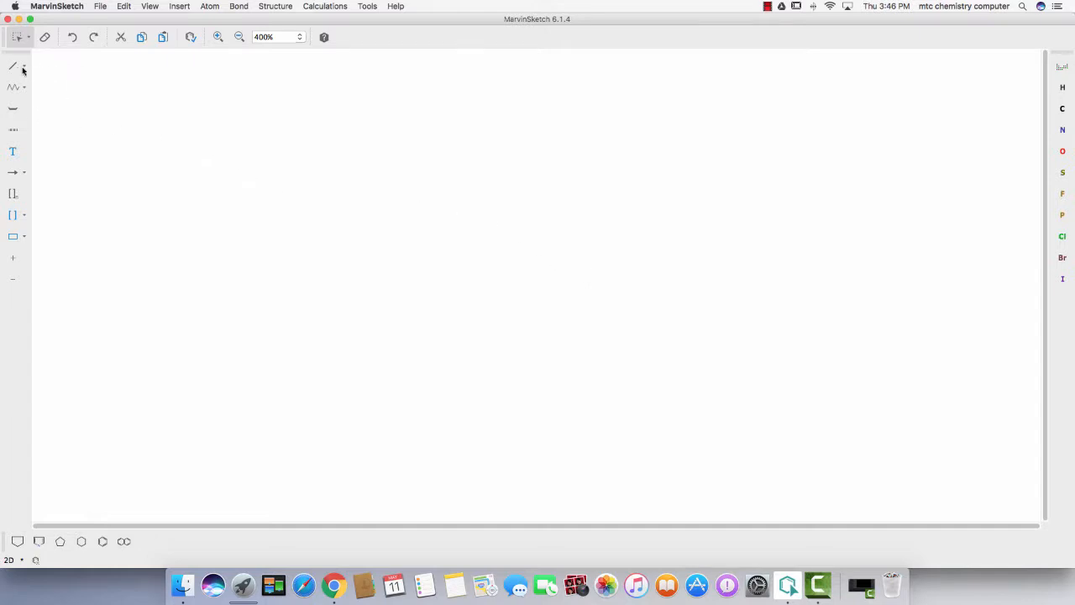
Drag out a four-carbon butane zigzag chain near the top left of the canvas.
left_click_drag(97, 131, 161, 118)
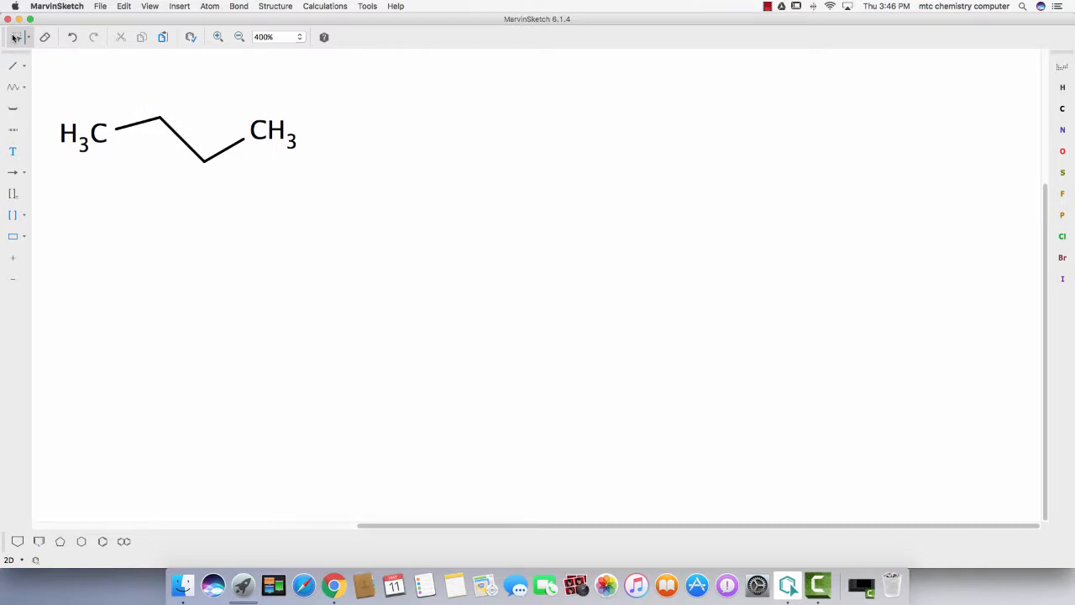
Make the chain's second carbon a monovalent CH radical via Atom > Radical, then deselect it.
left_click(160, 118)
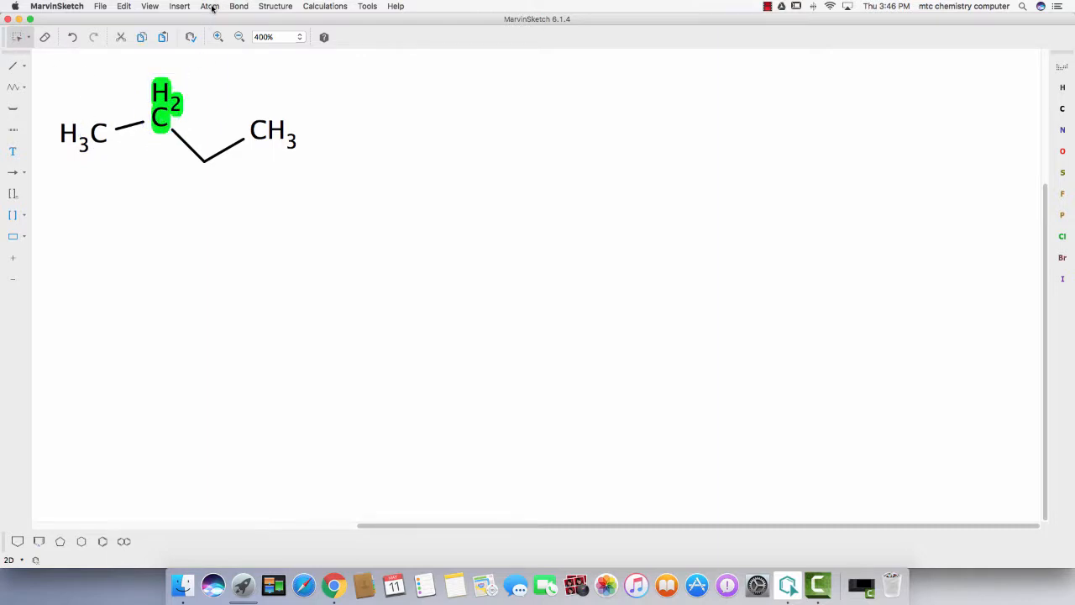
left_click(208, 7)
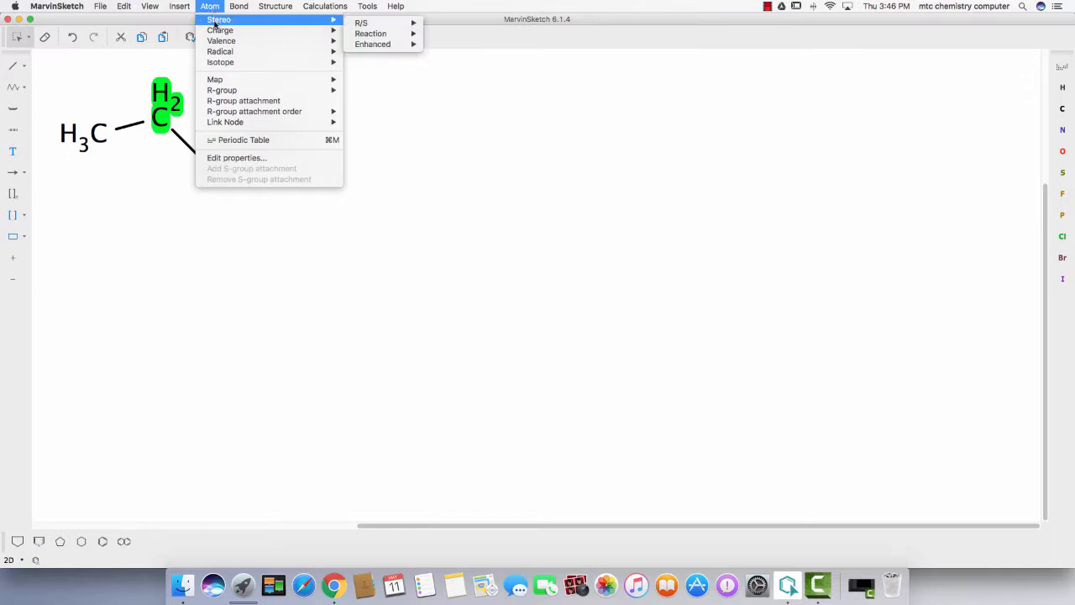
mouse_move(208, 6)
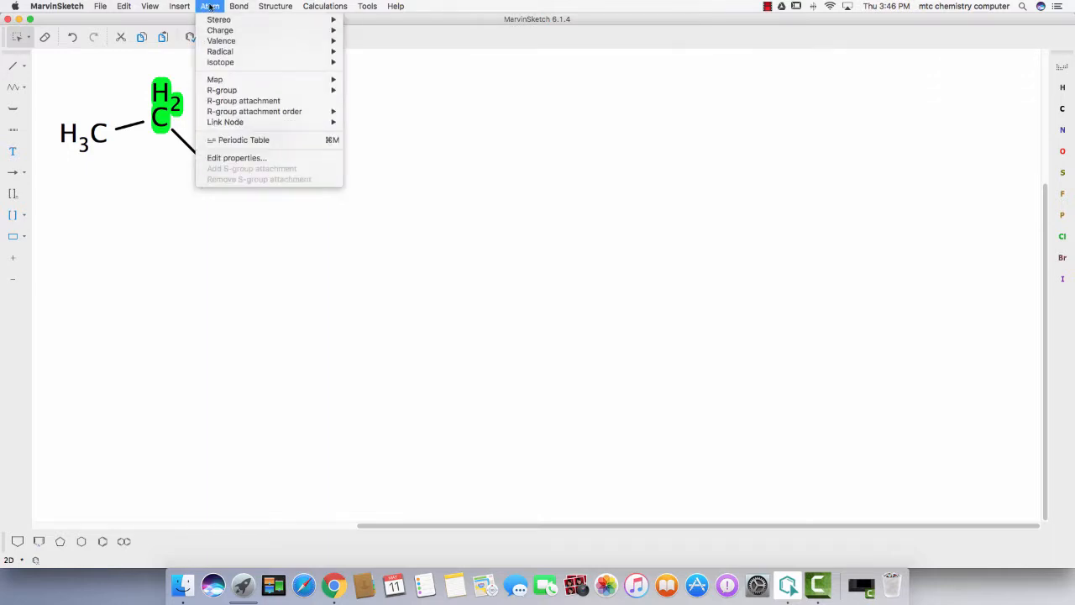
mouse_move(220, 50)
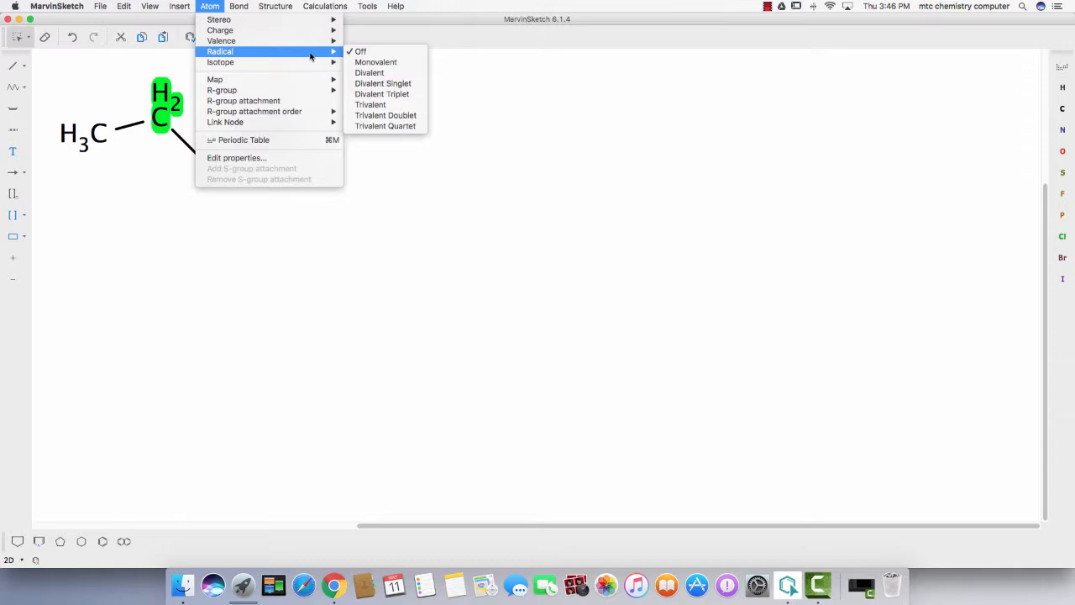
left_click(376, 61)
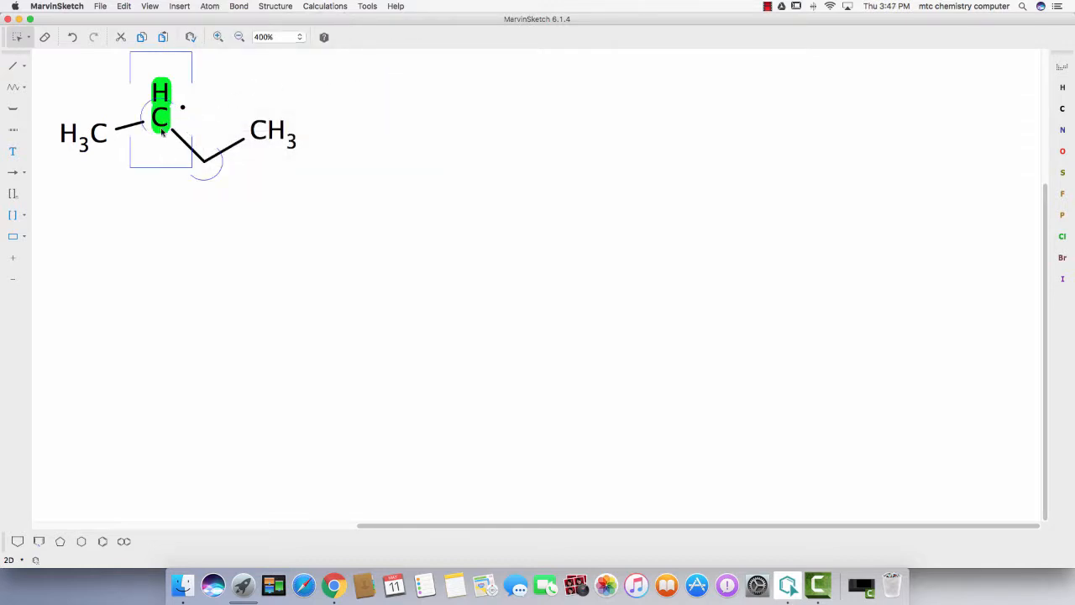
left_click(211, 188)
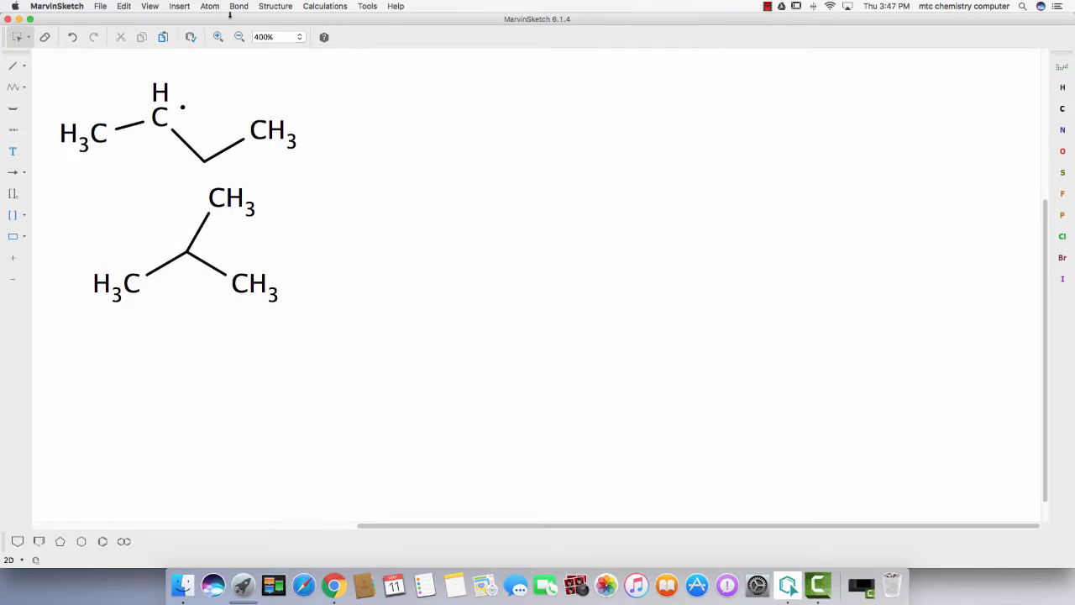
left_click(208, 7)
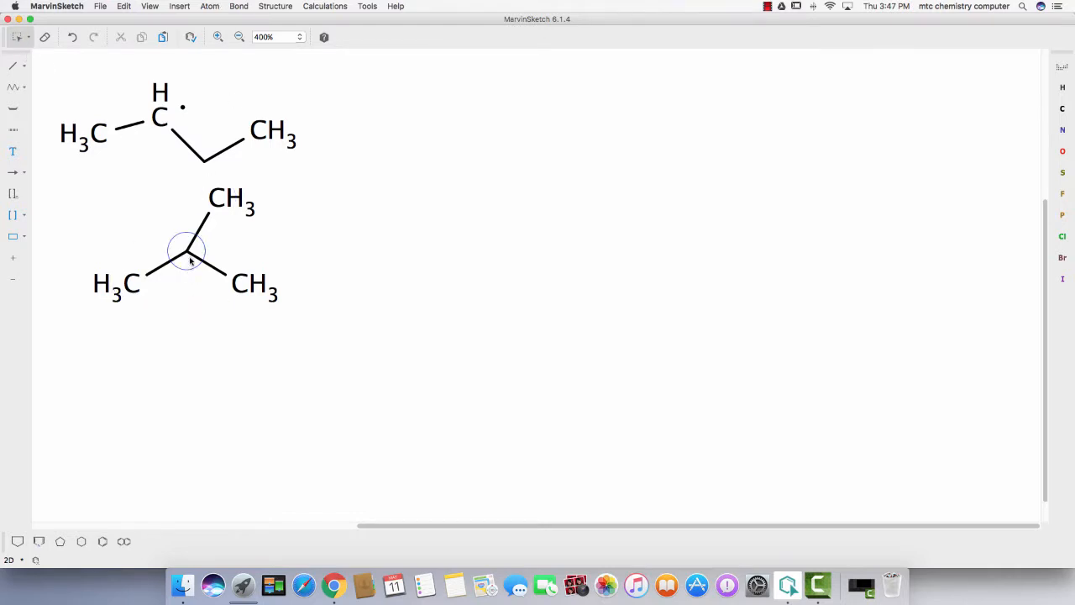
left_click(187, 251)
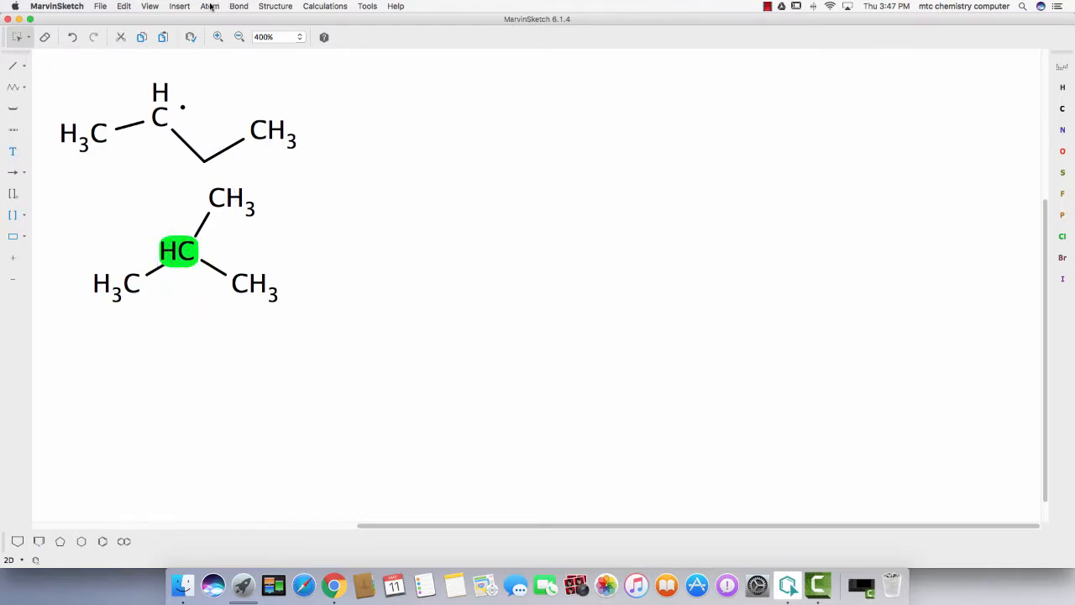
left_click(208, 7)
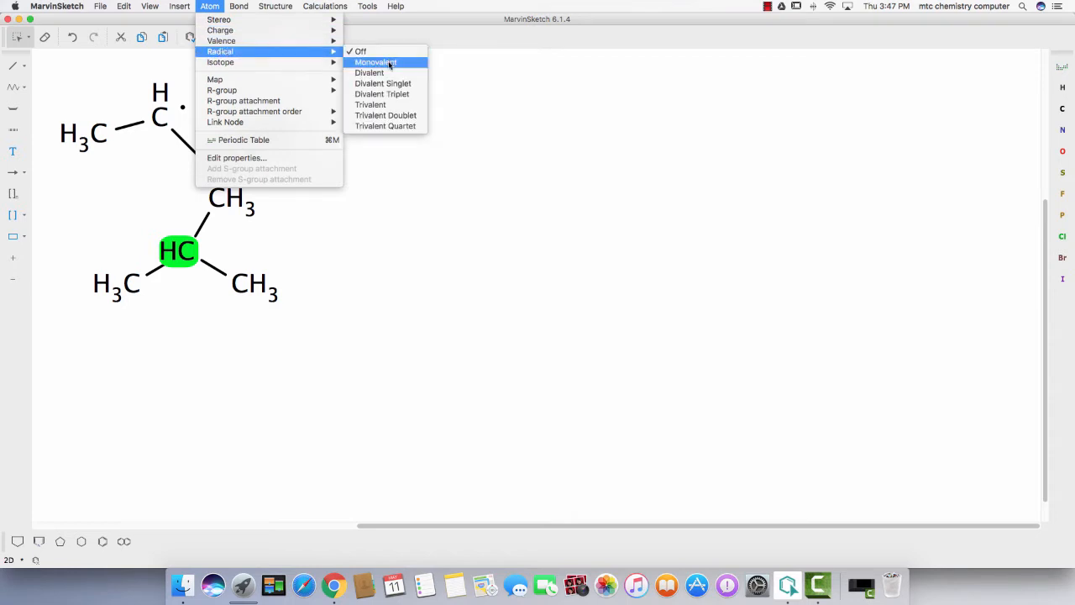
left_click(375, 62)
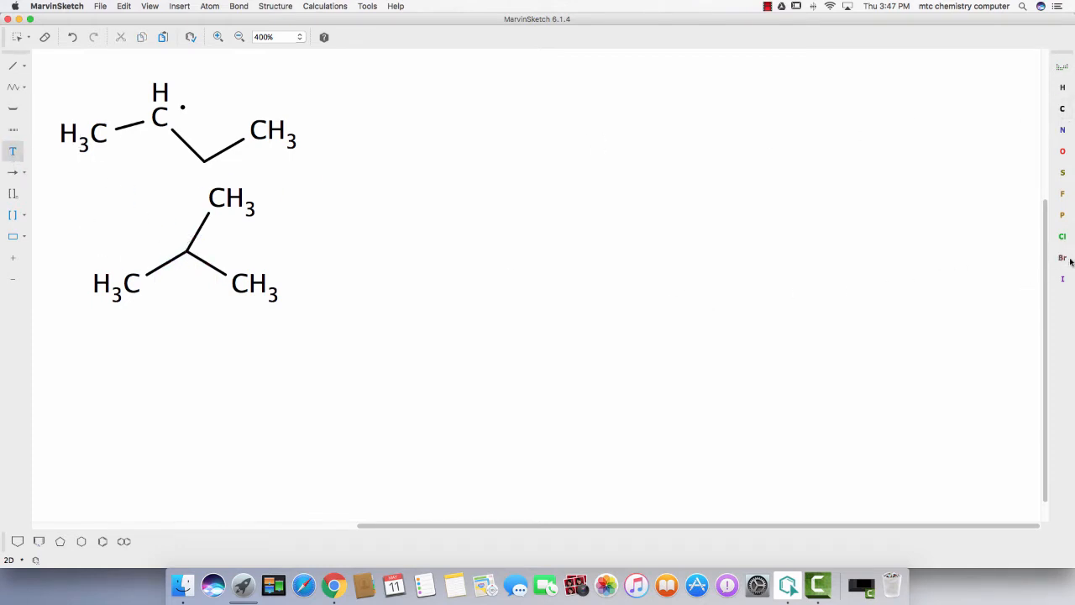
Place a Br atom below the isobutane skeleton and select it for the Atom radical options.
left_click(148, 373)
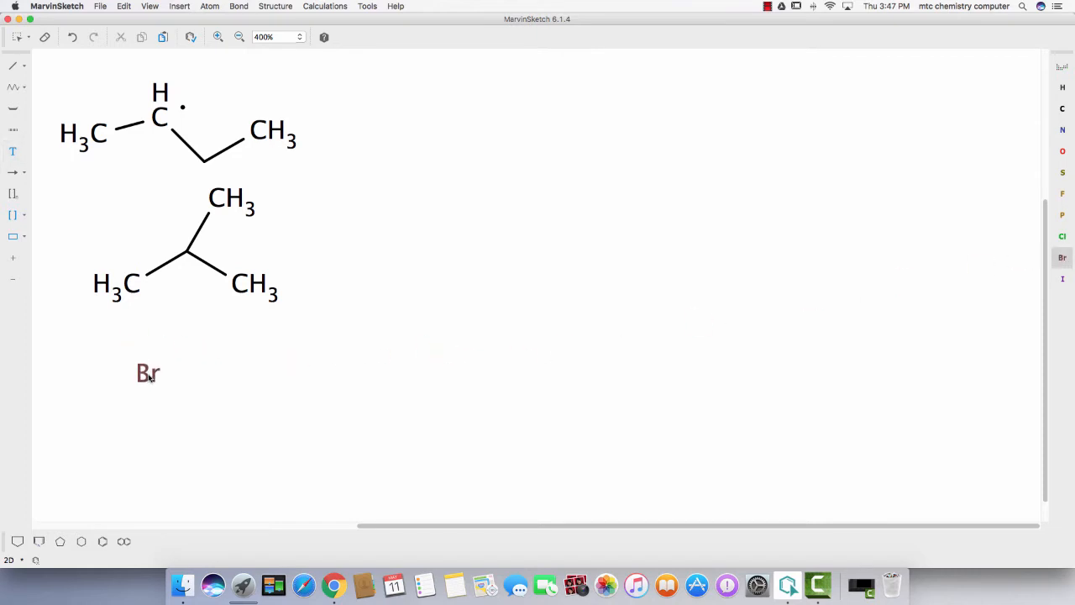
type("H")
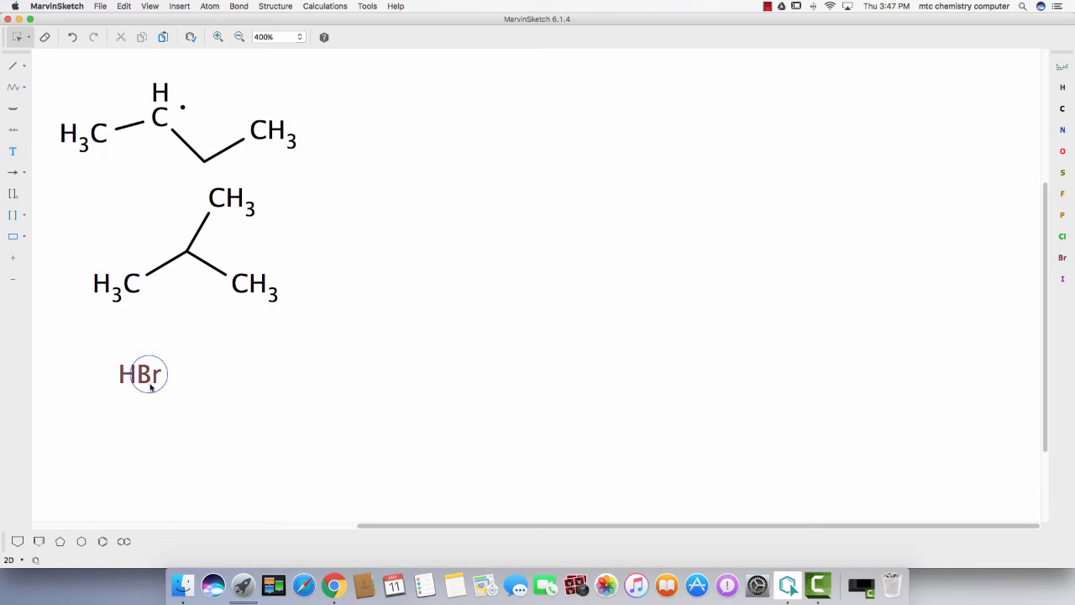
left_click(141, 373)
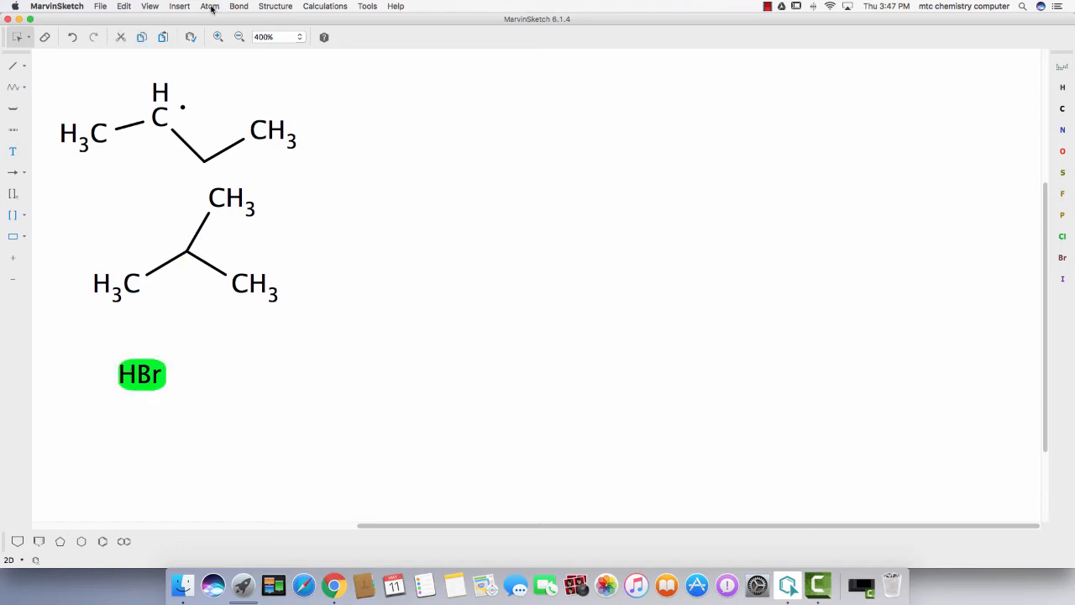
left_click(208, 7)
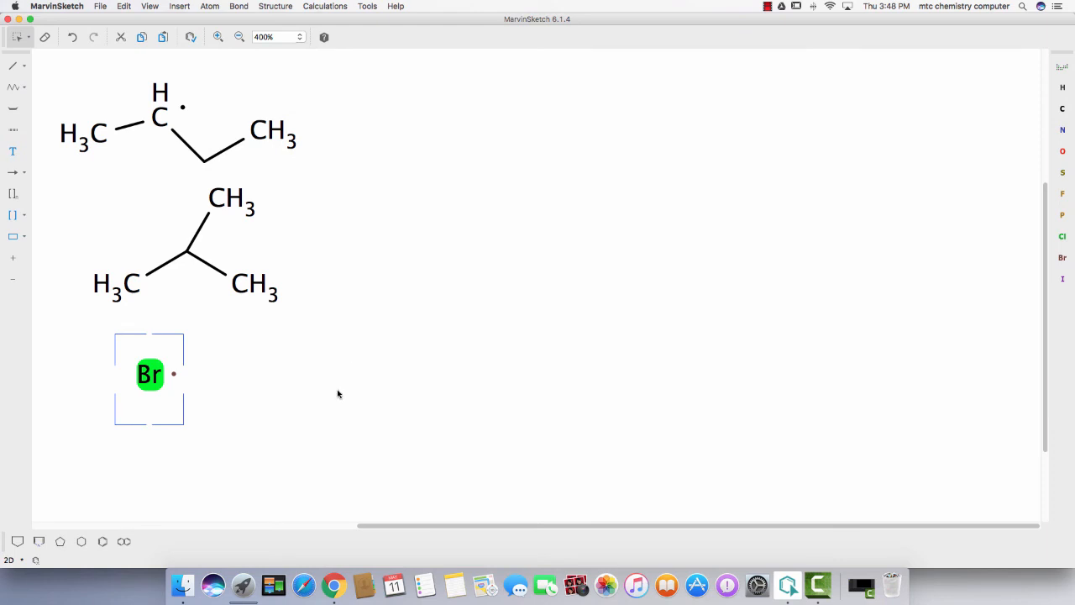
mouse_move(304, 352)
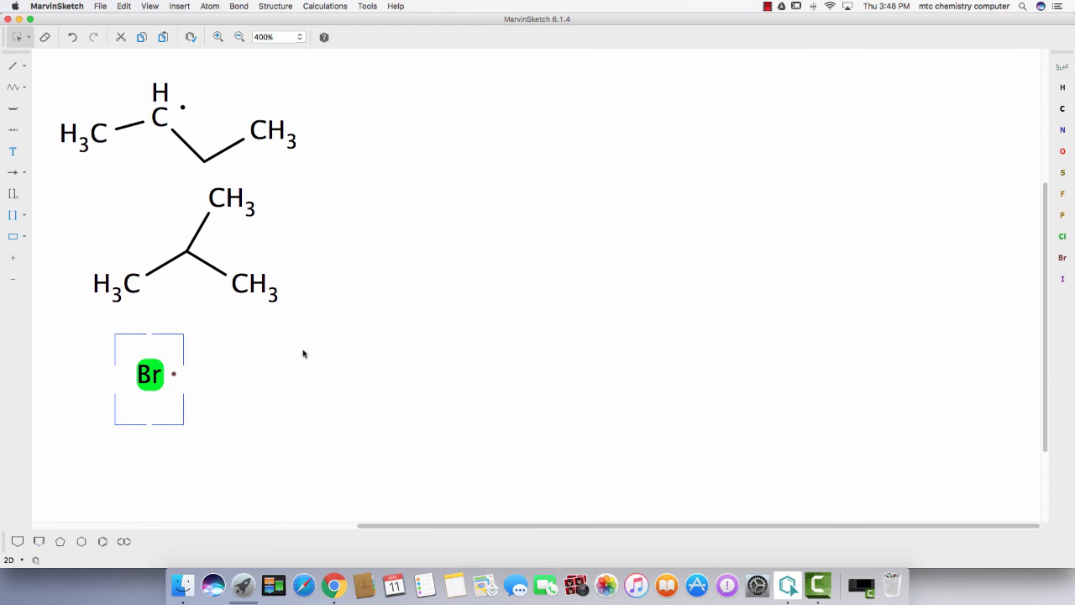